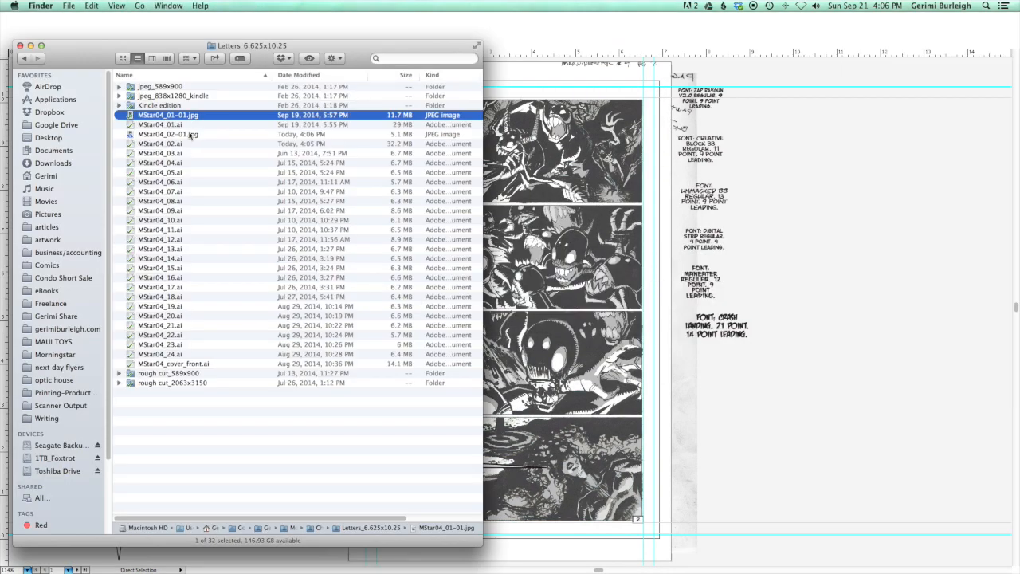
Open the comic page file from Finder so it loads in Photoshop
double_click(160, 133)
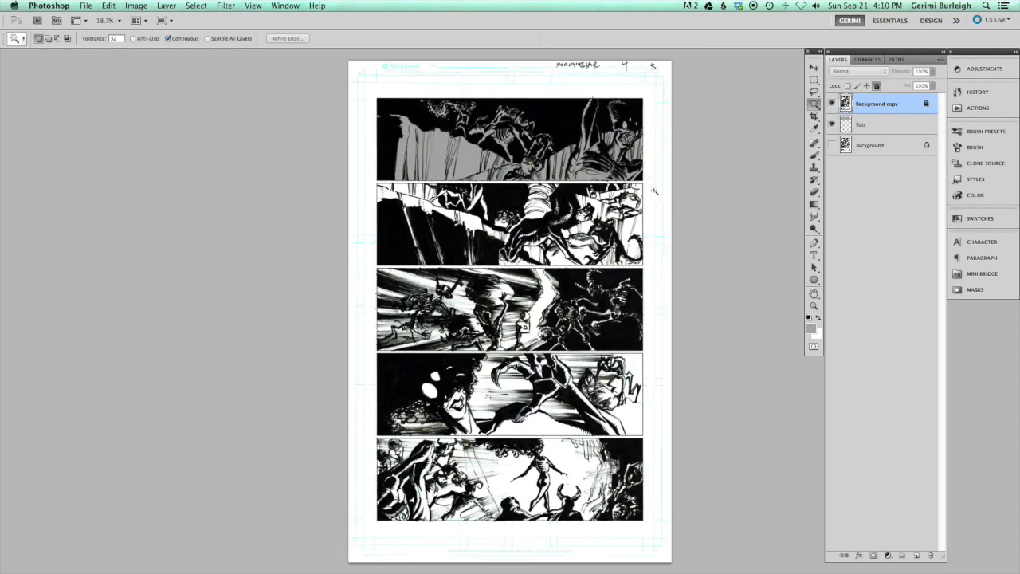
Fill the top four panels with flat gray on the tone layer, working down the page
click(860, 124)
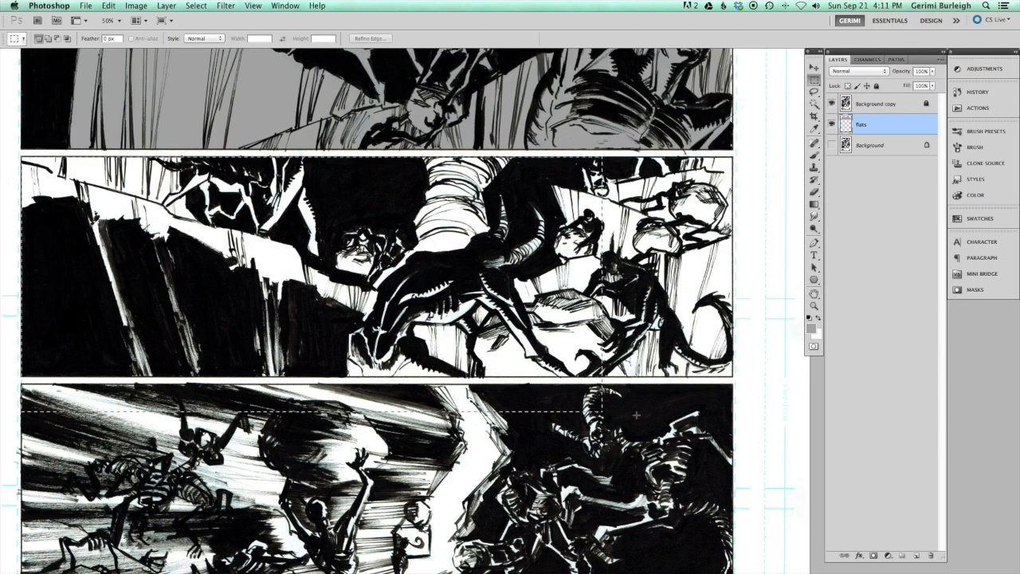
scroll(down, 3)
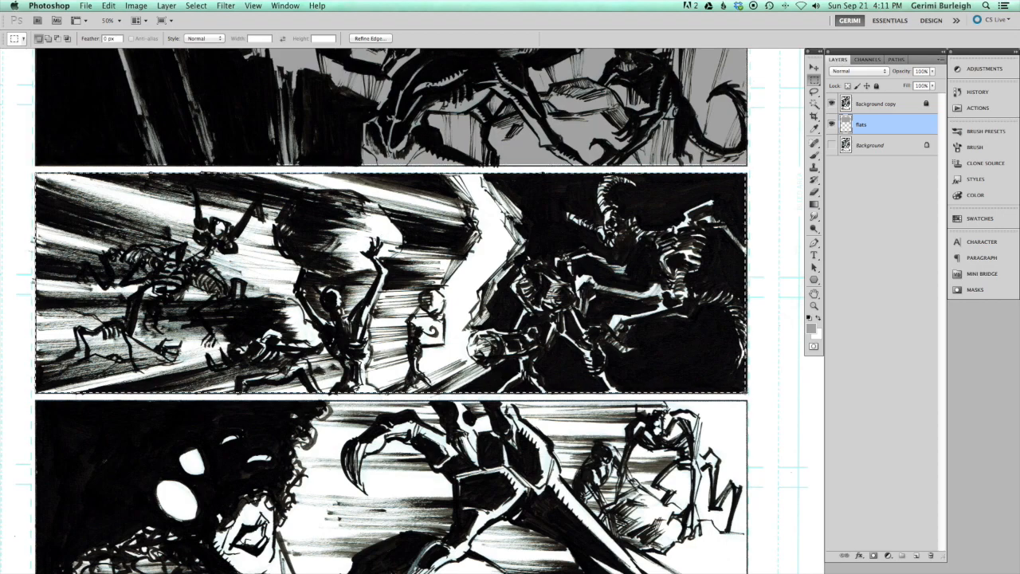
scroll(down, 3)
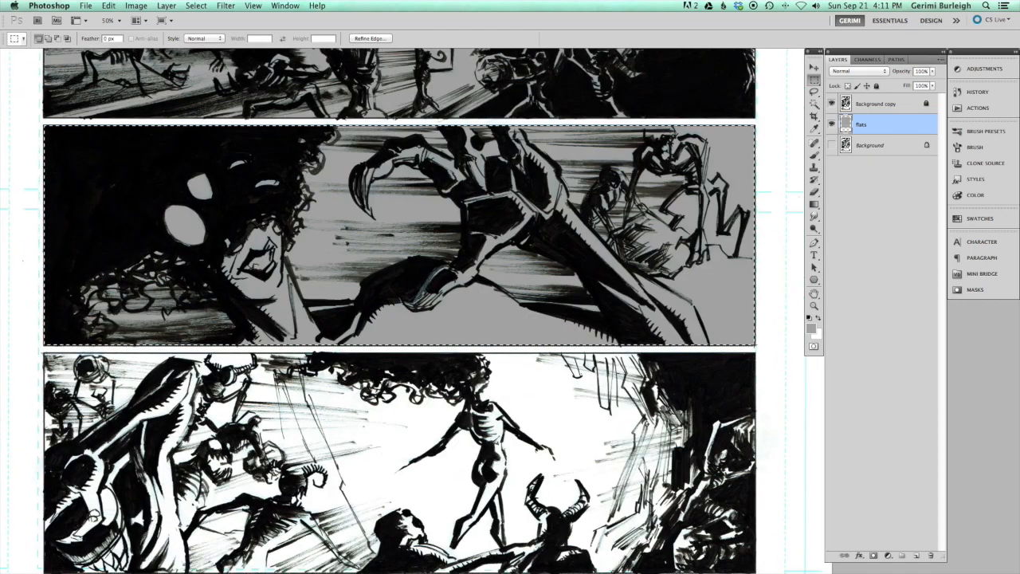
scroll(down, 3)
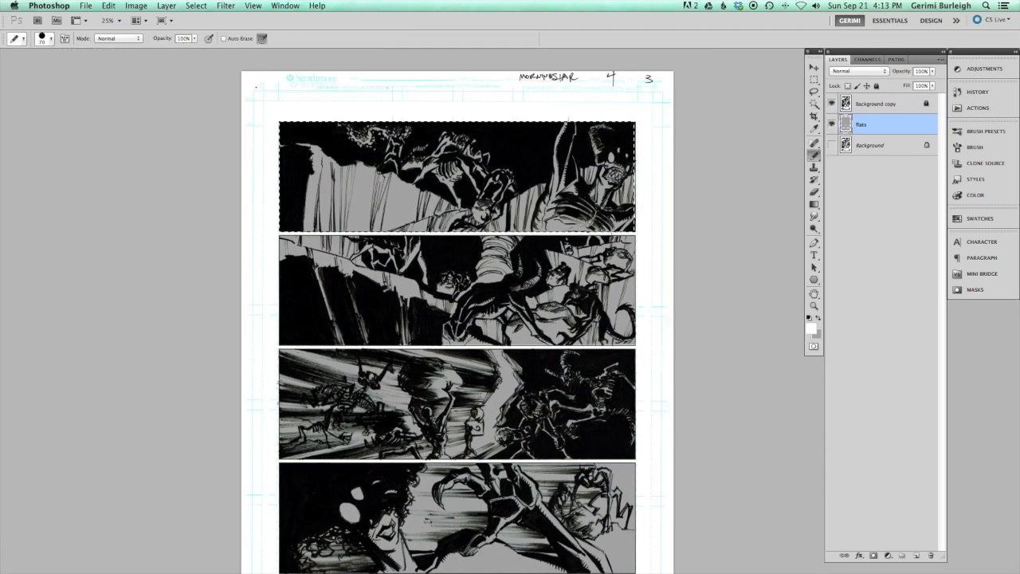
Brush white highlights into the top panel's gray tone on the tone layer
click(571, 223)
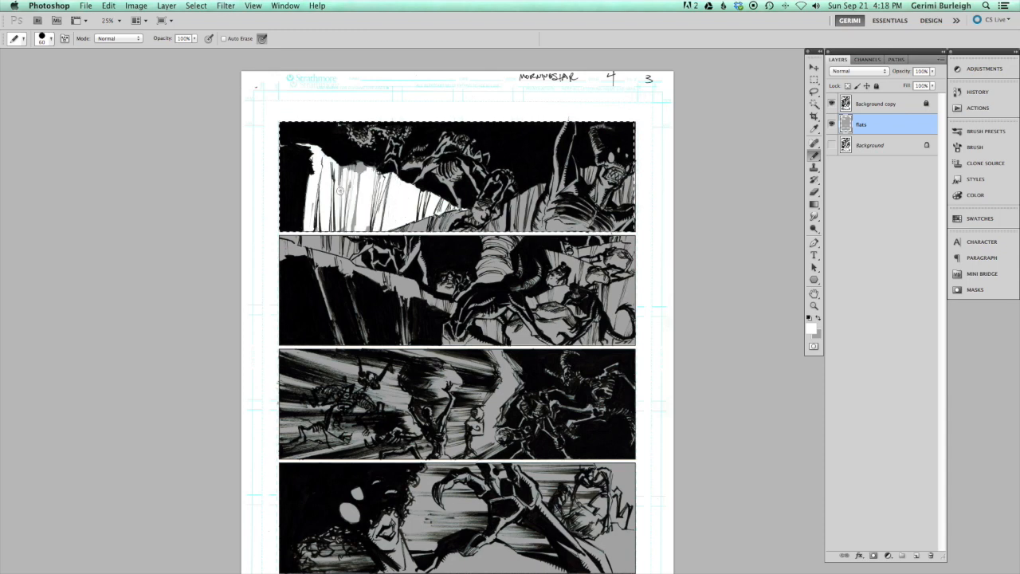
drag(351, 159, 350, 231)
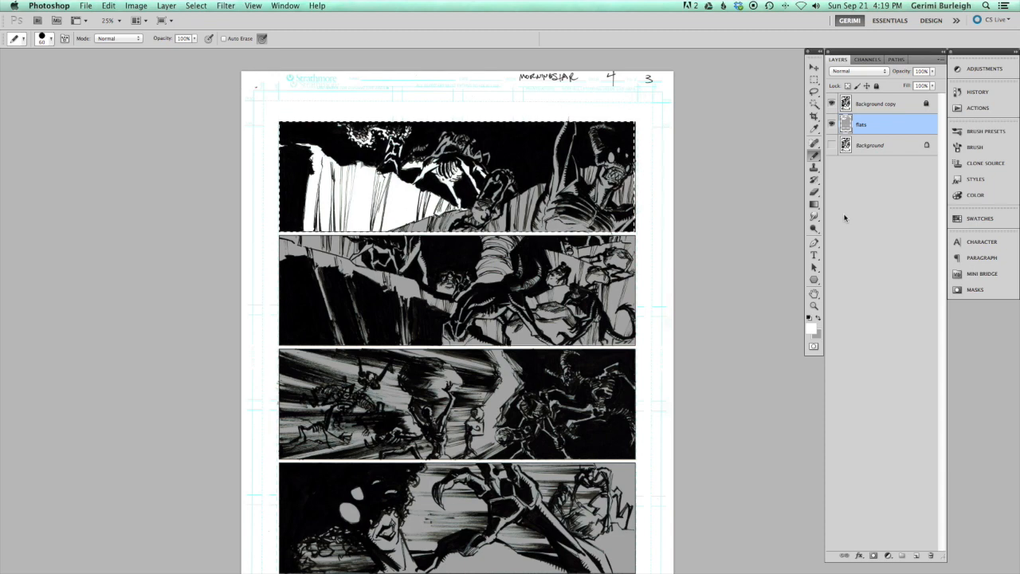
Brush white and gray across the remaining panels to shape highlights down to the bottom panel
click(978, 216)
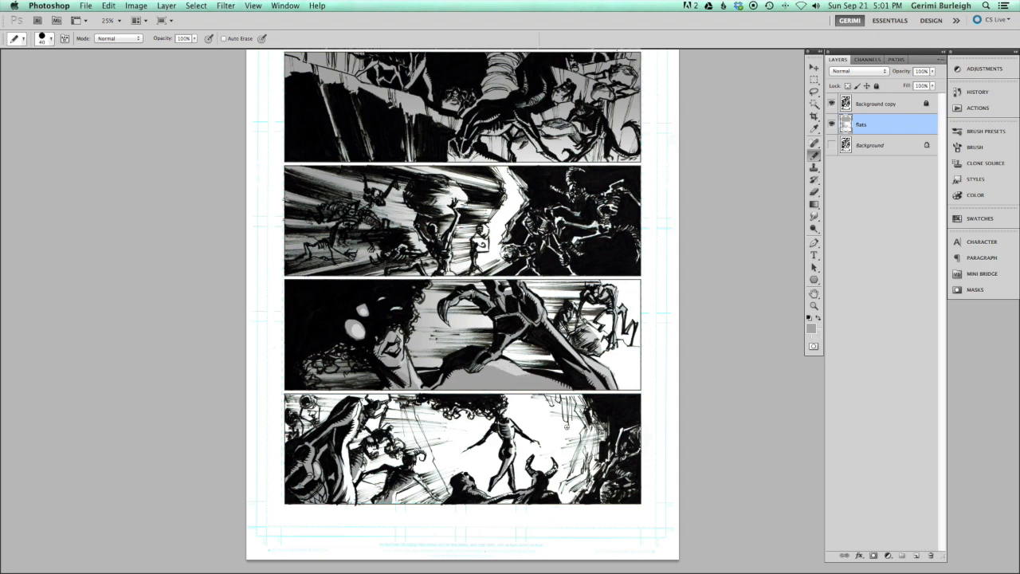
Set the foreground colour to a near-white and confirm it
drag(518, 379, 573, 388)
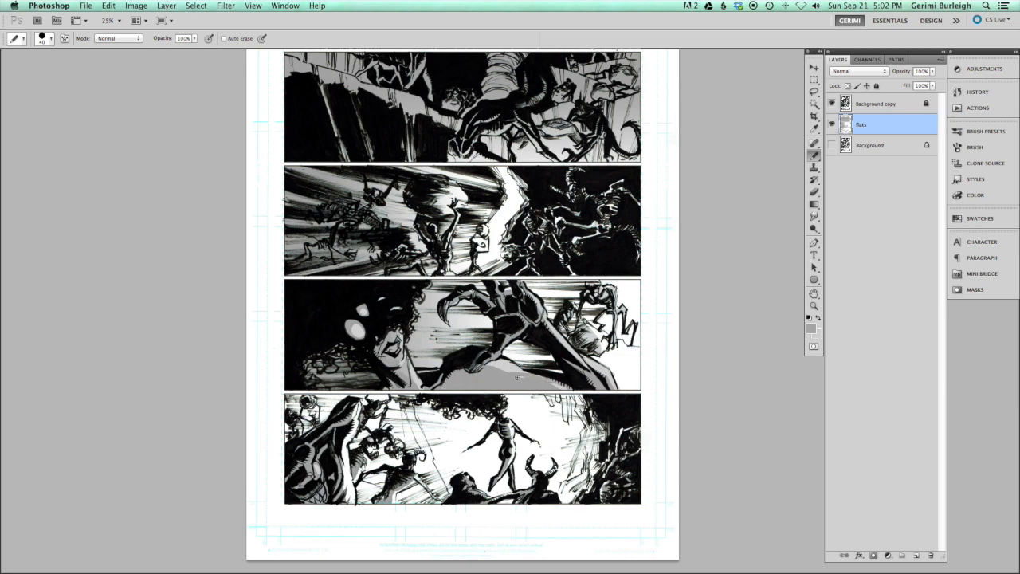
click(108, 7)
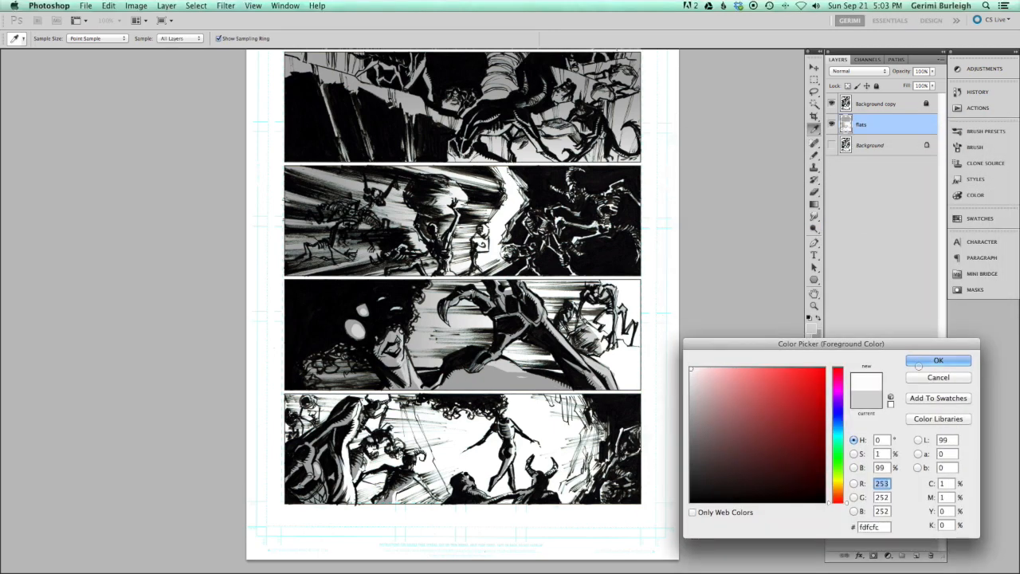
click(937, 360)
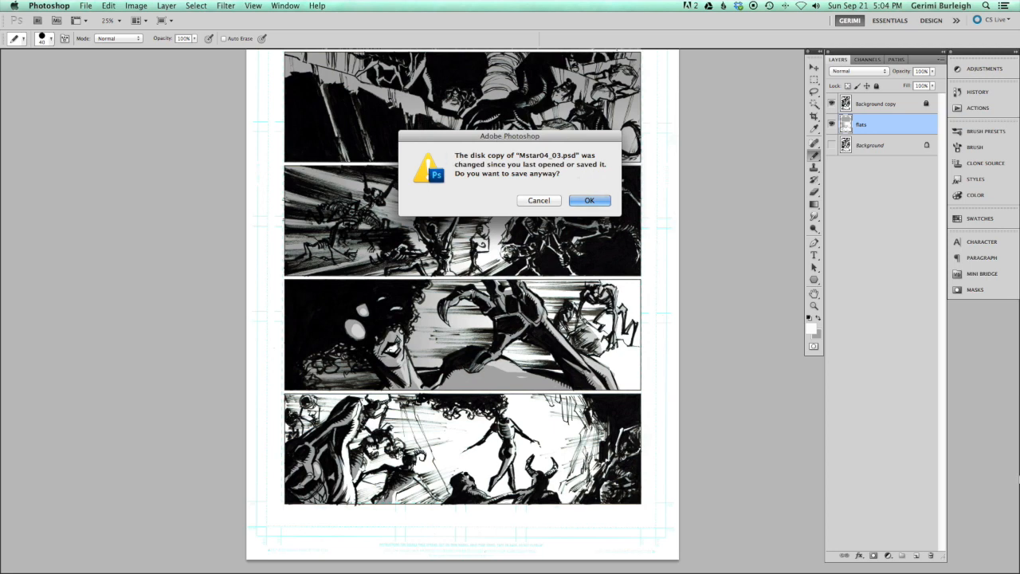
Save the toned page, confirming the overwrite of the changed disk copy
click(589, 201)
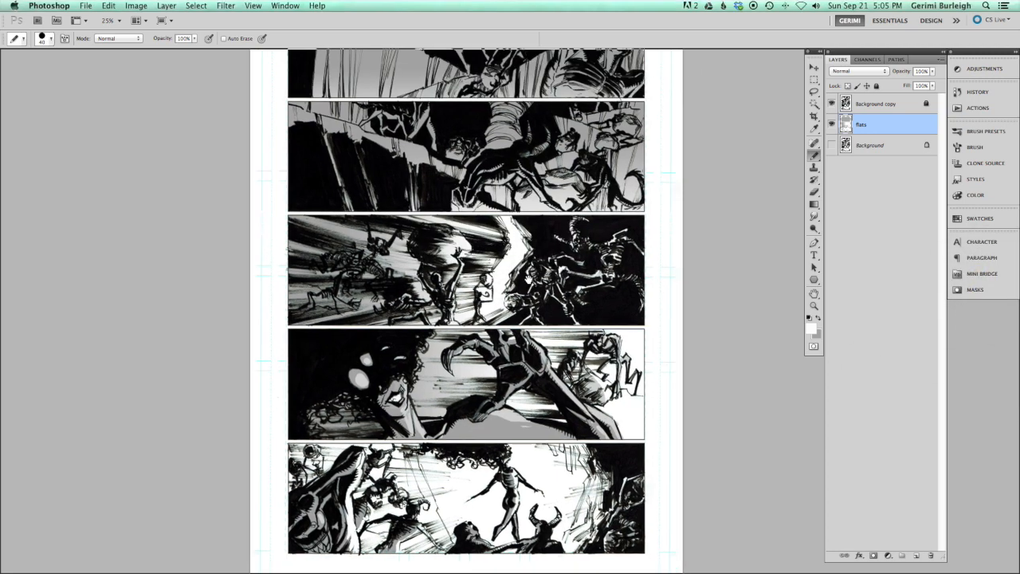